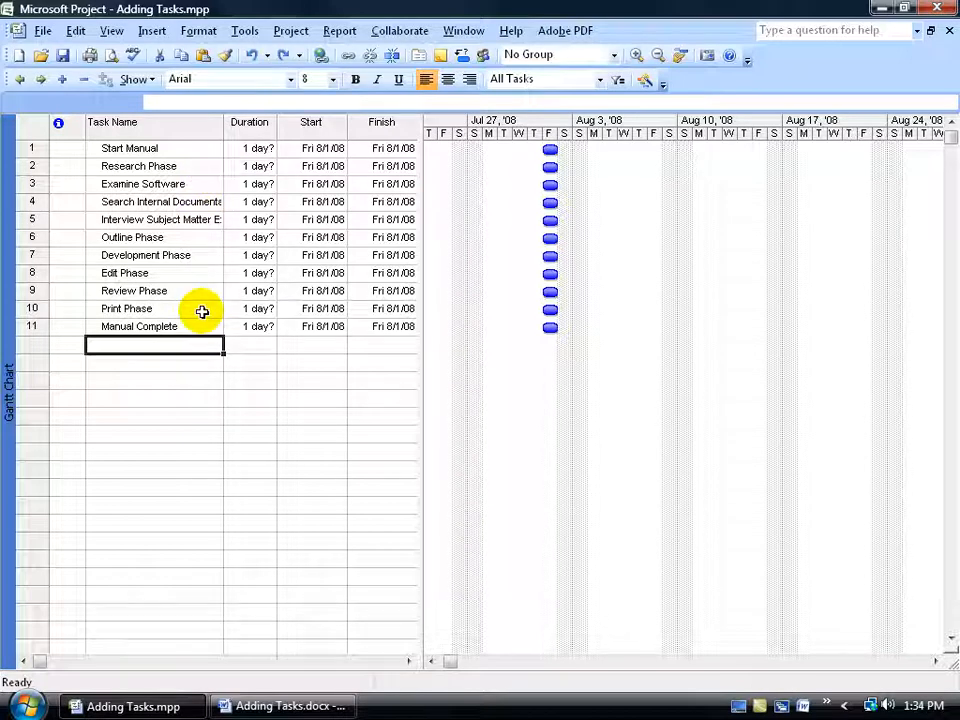
mouse_move(194, 267)
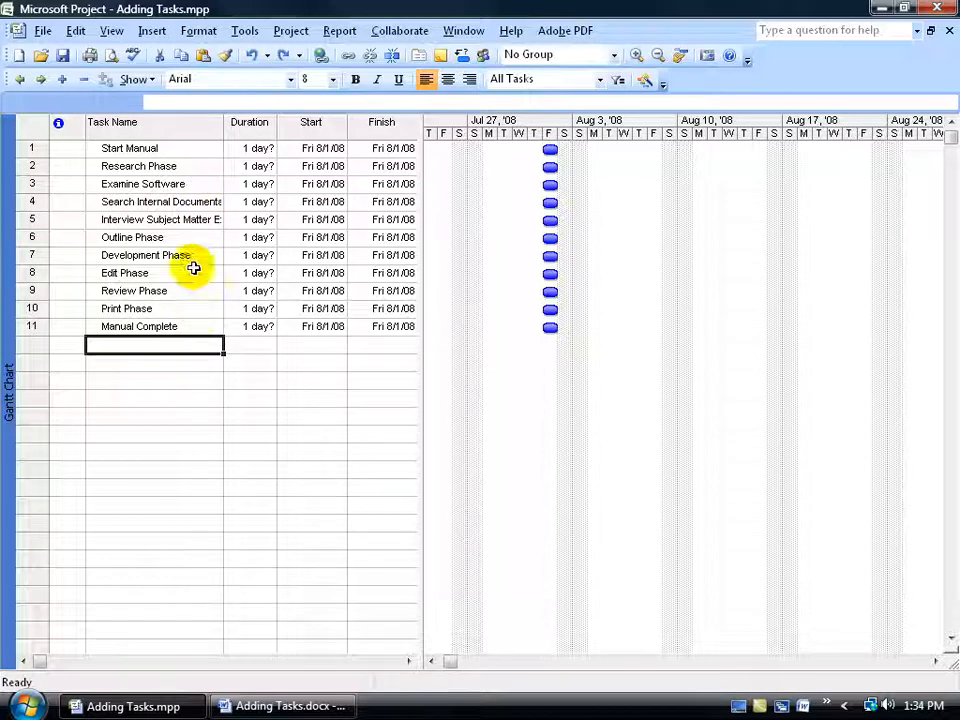
Select the Research Phase task and review the file's document properties without changing them
click(138, 166)
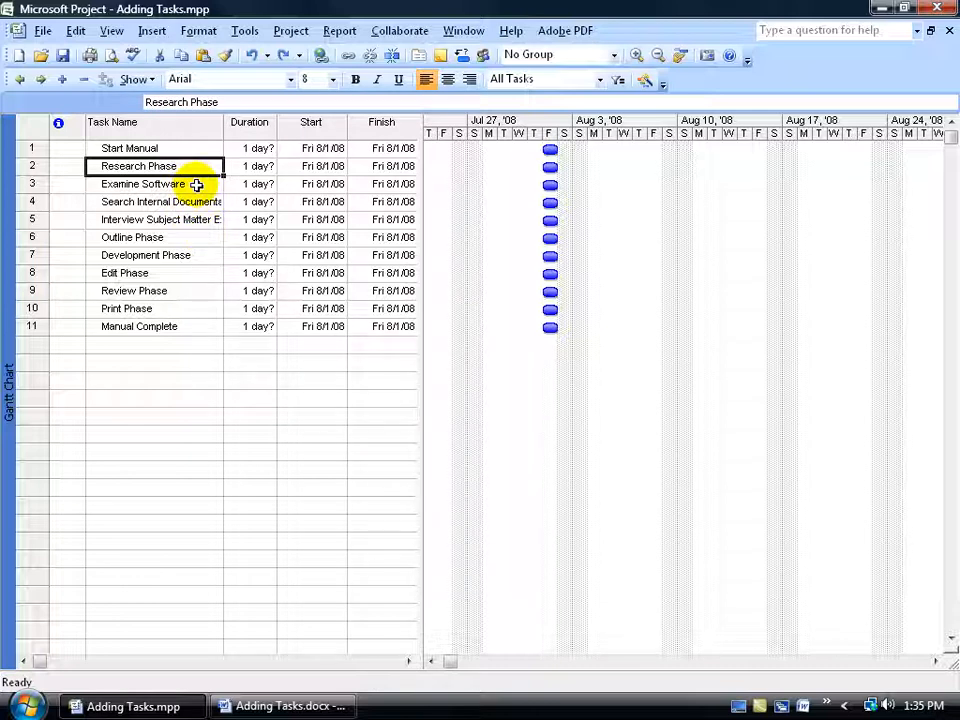
mouse_move(180, 250)
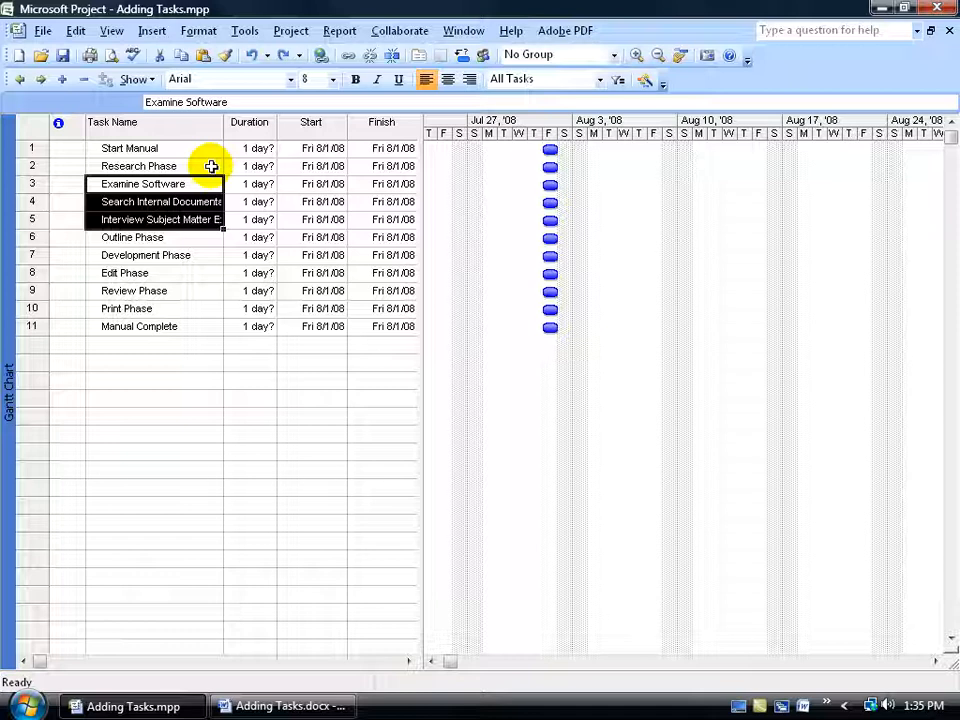
mouse_move(158, 154)
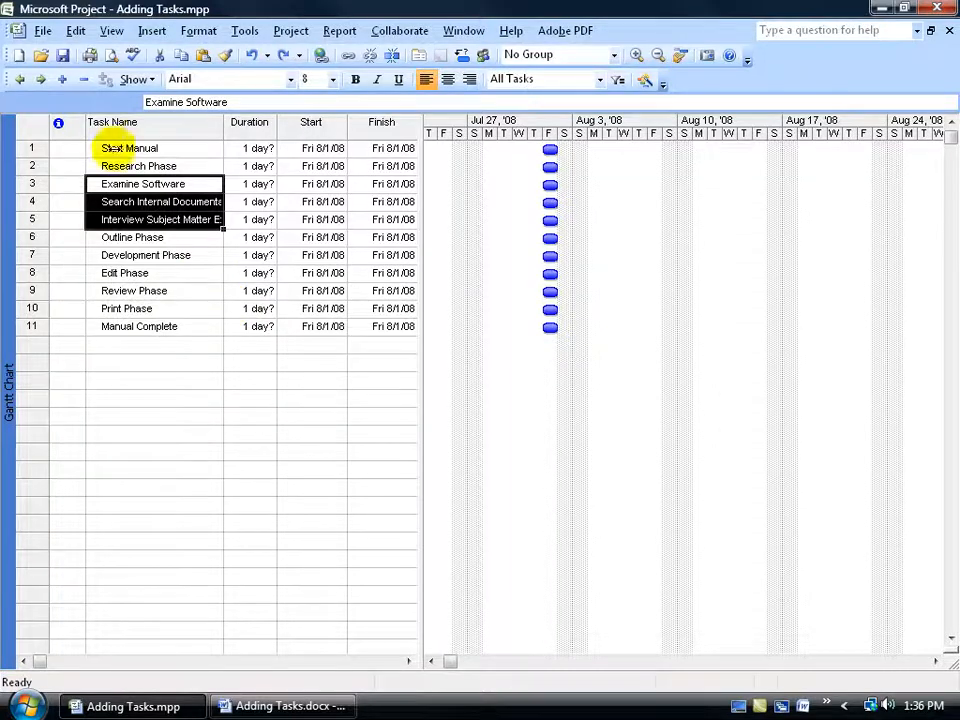
click(43, 30)
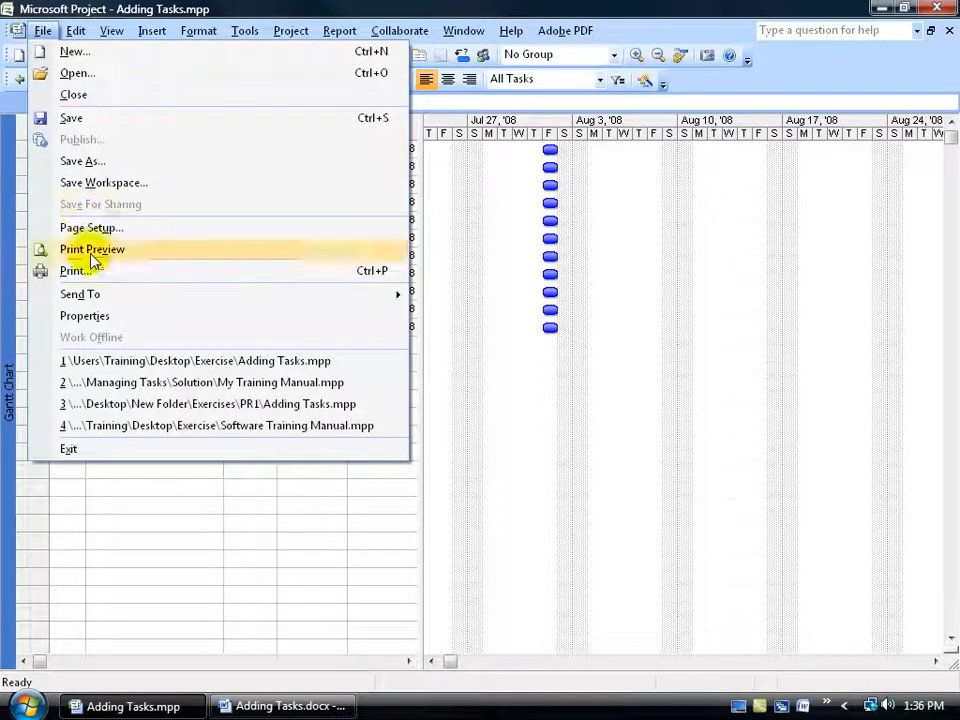
click(85, 315)
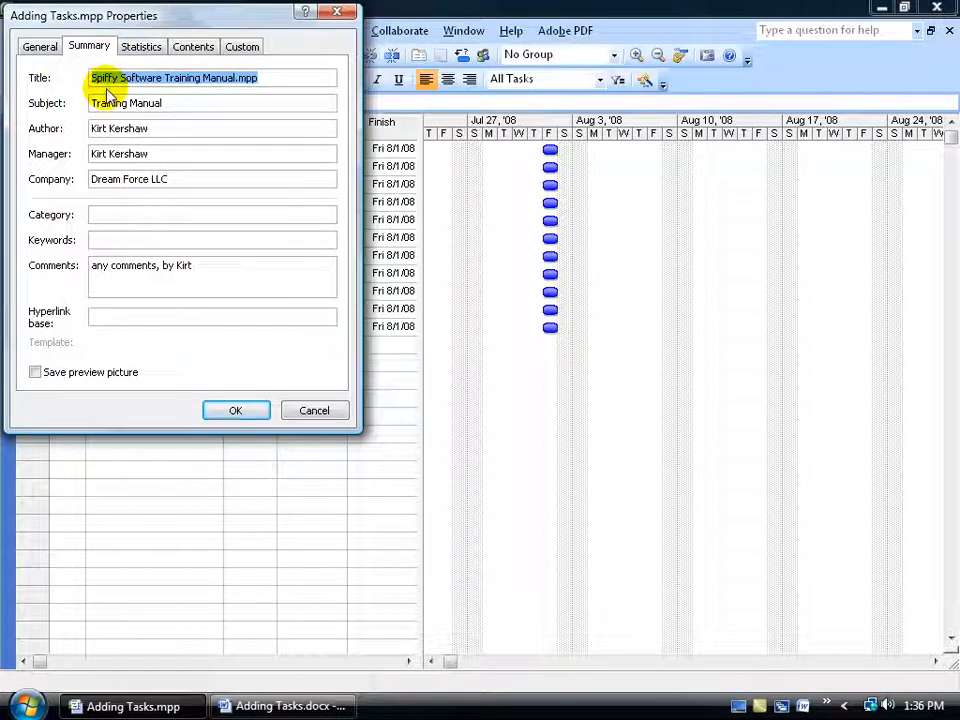
mouse_move(233, 161)
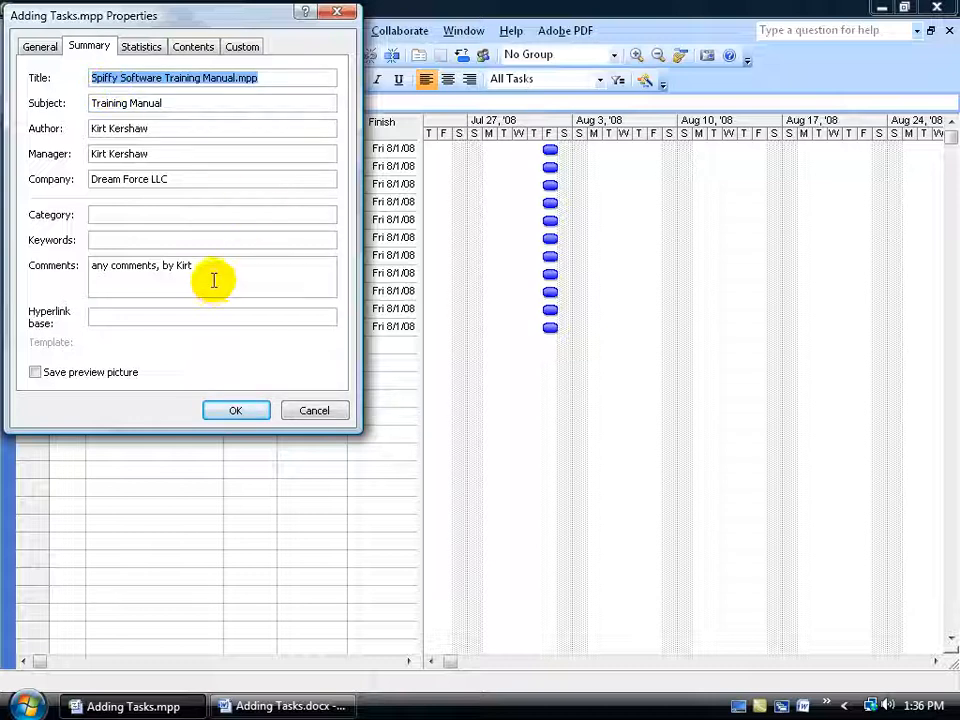
click(235, 410)
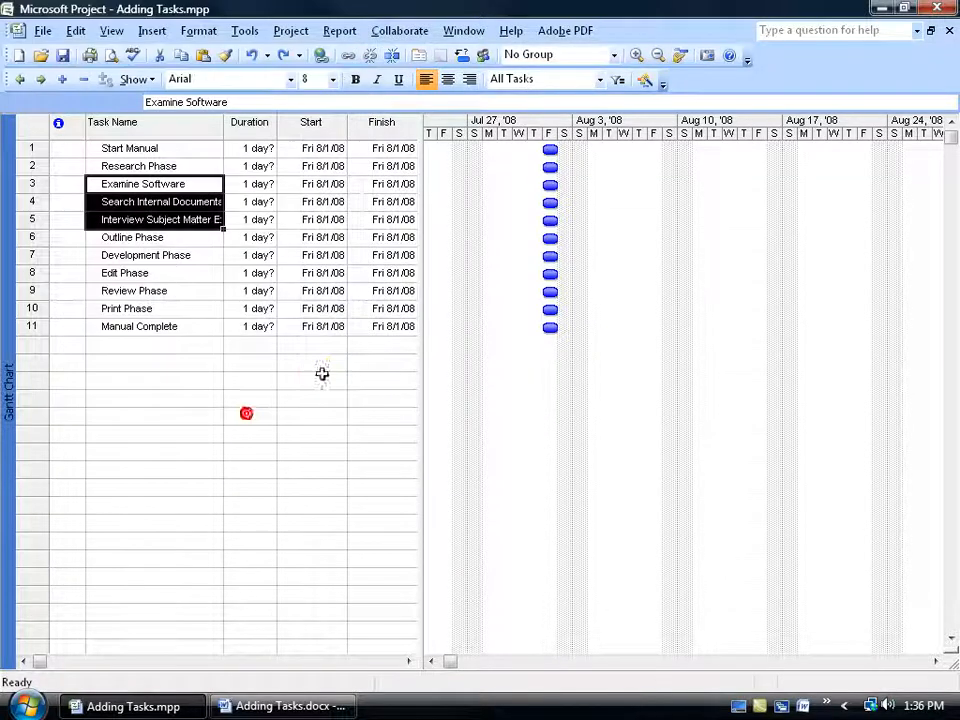
mouse_move(323, 374)
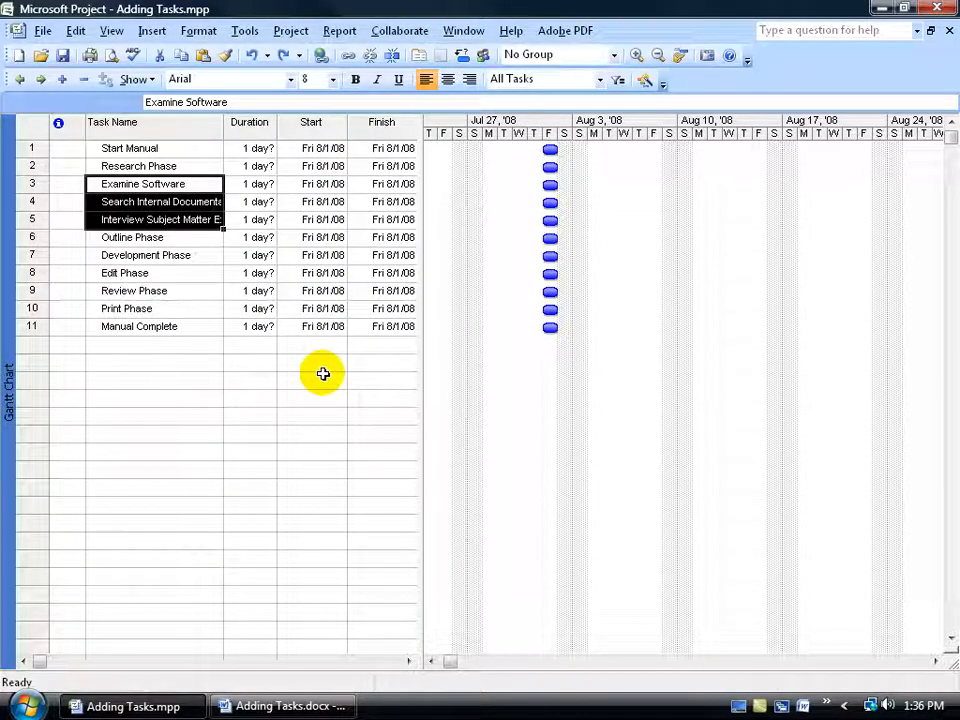
mouse_move(240, 155)
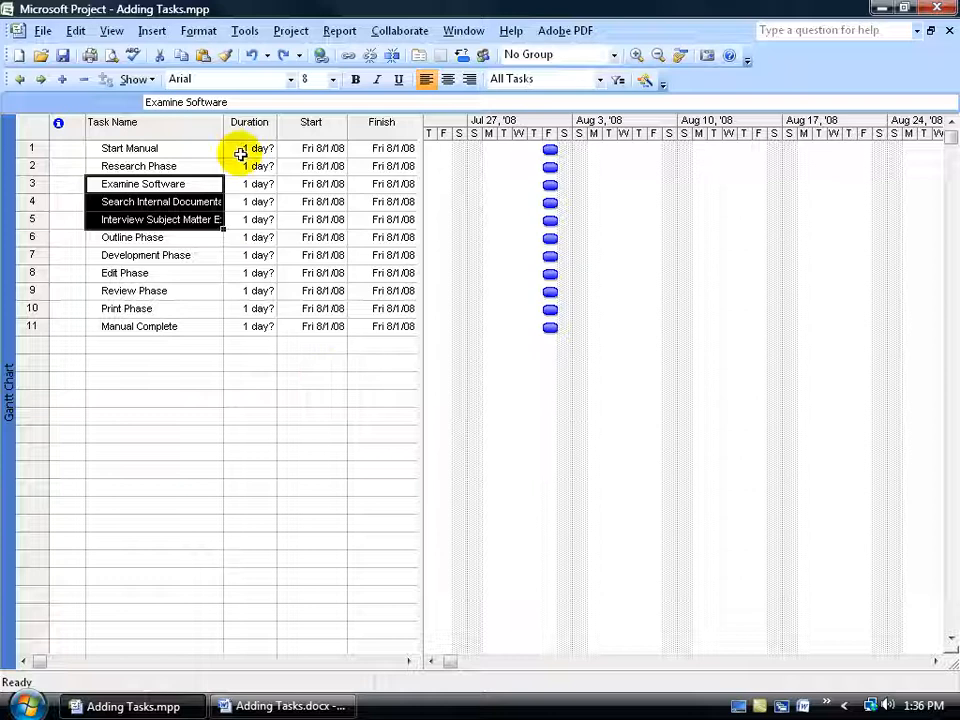
Enable 'Show project summary task' in the View options so task 0 appears above the list
click(245, 30)
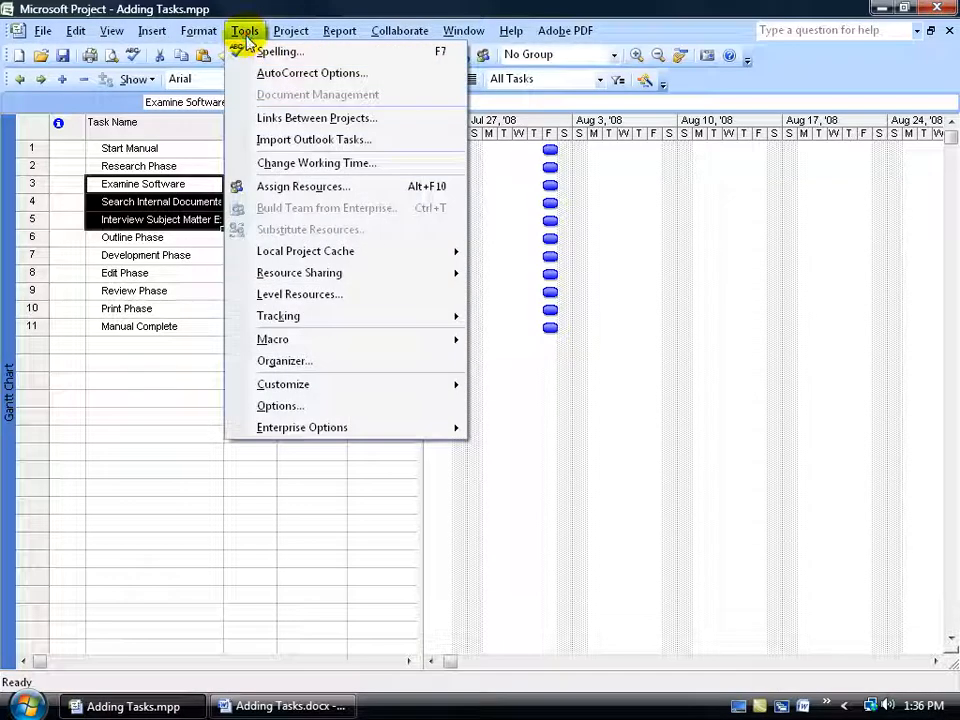
click(280, 405)
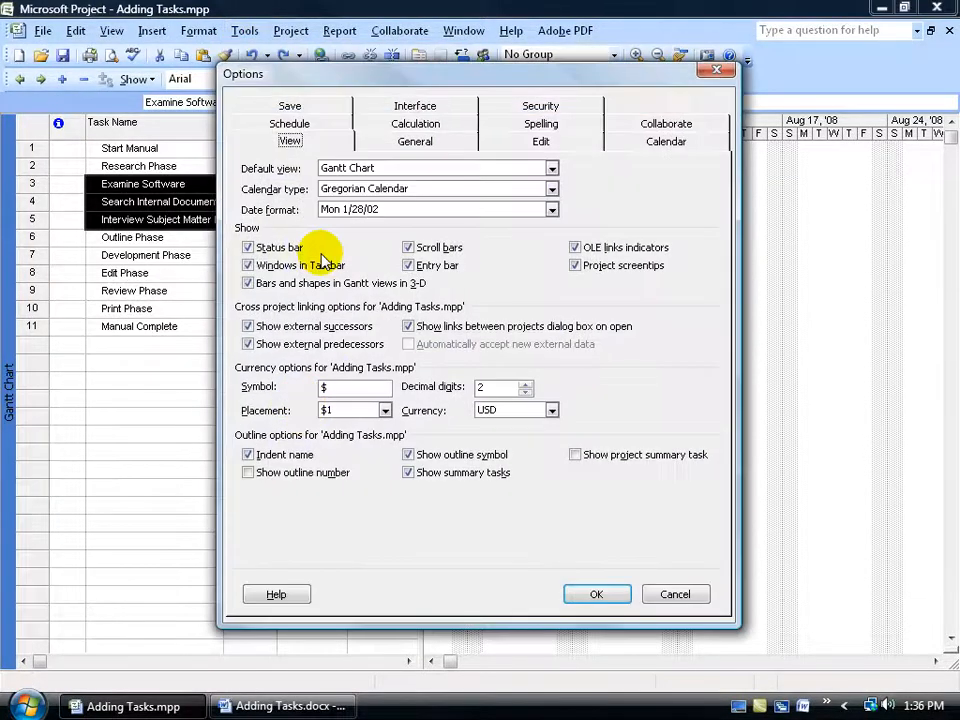
mouse_move(590, 490)
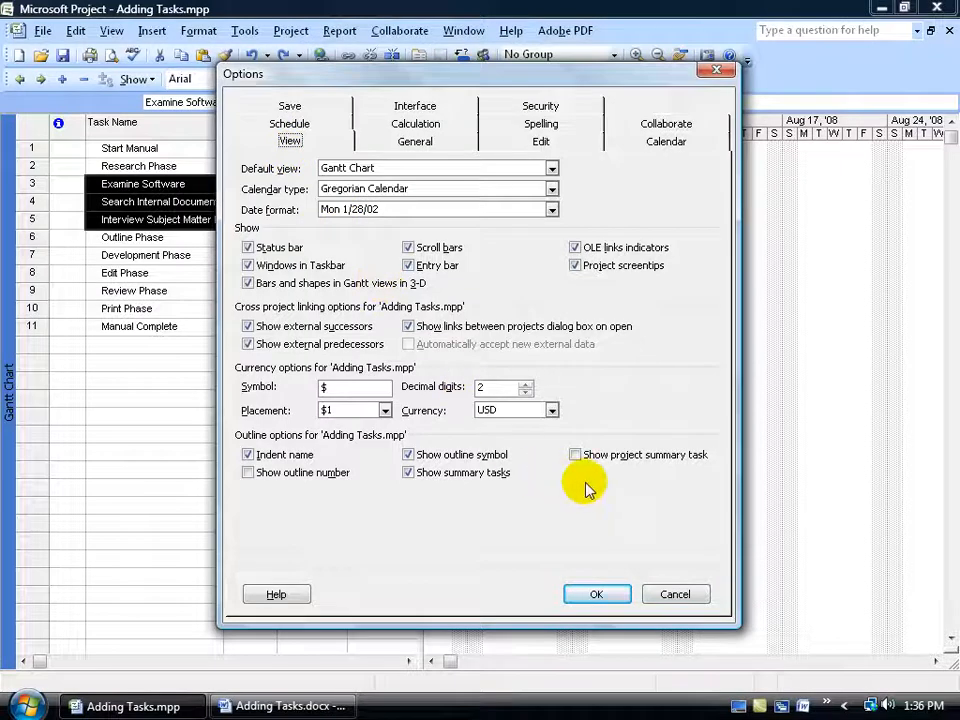
click(575, 454)
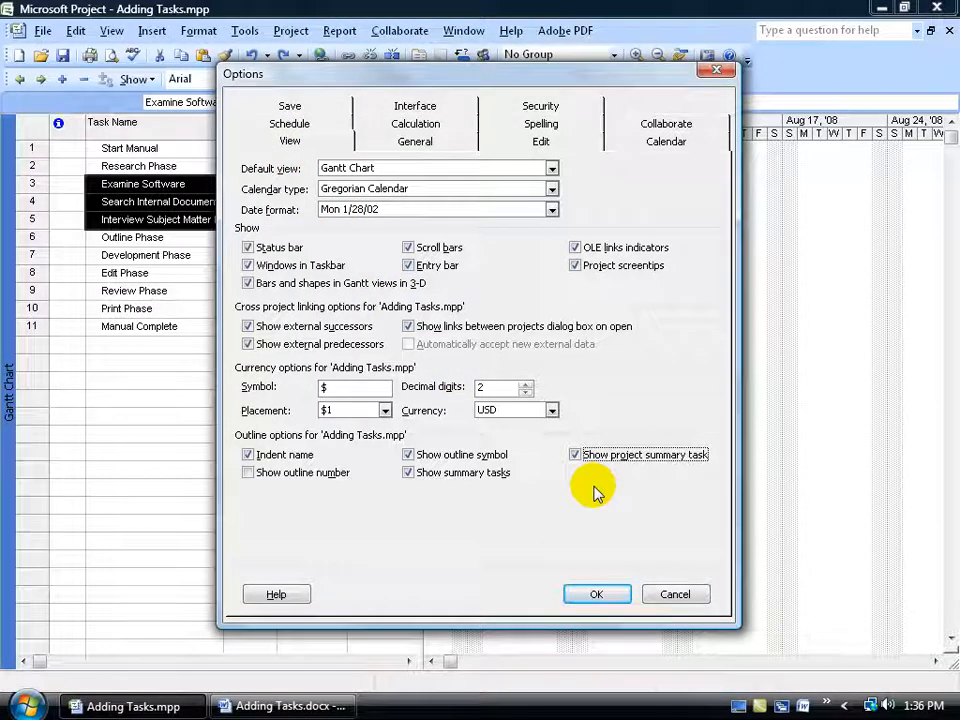
click(596, 594)
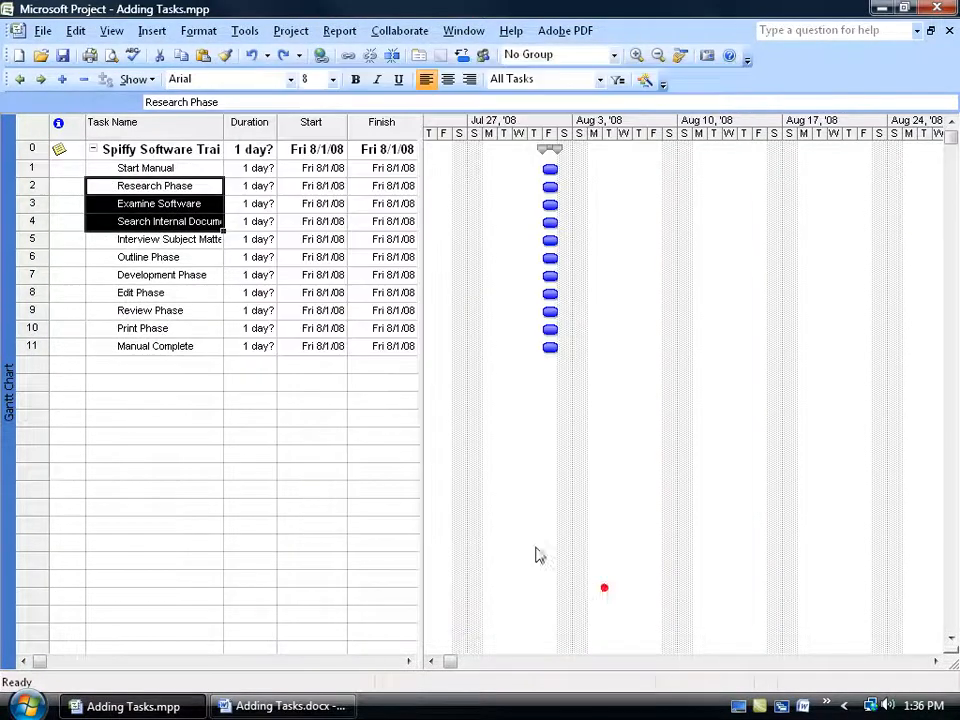
mouse_move(397, 472)
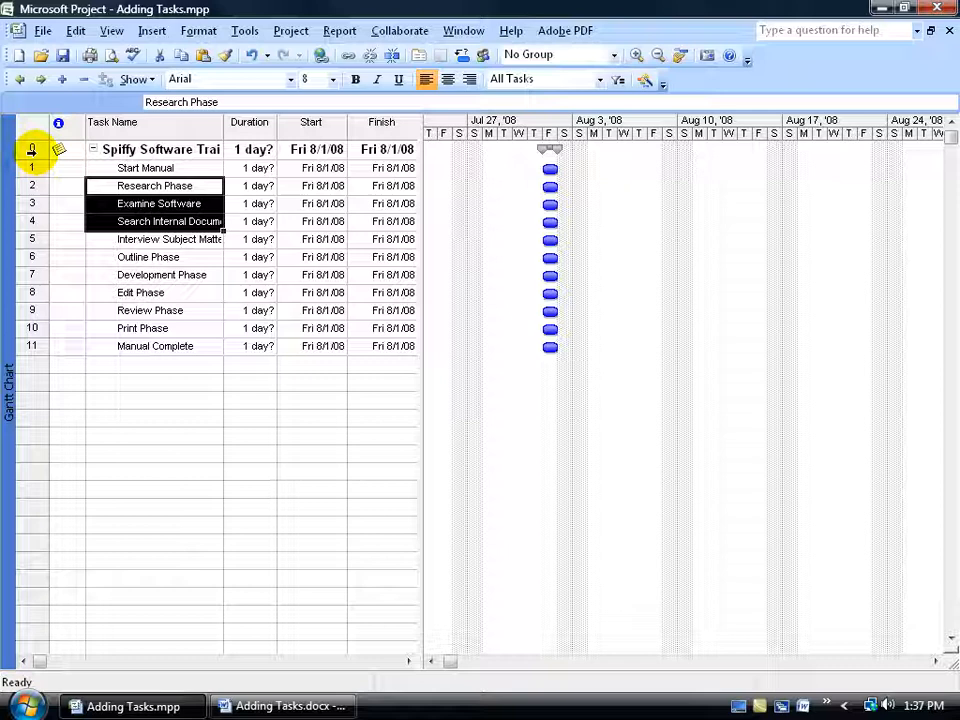
click(160, 149)
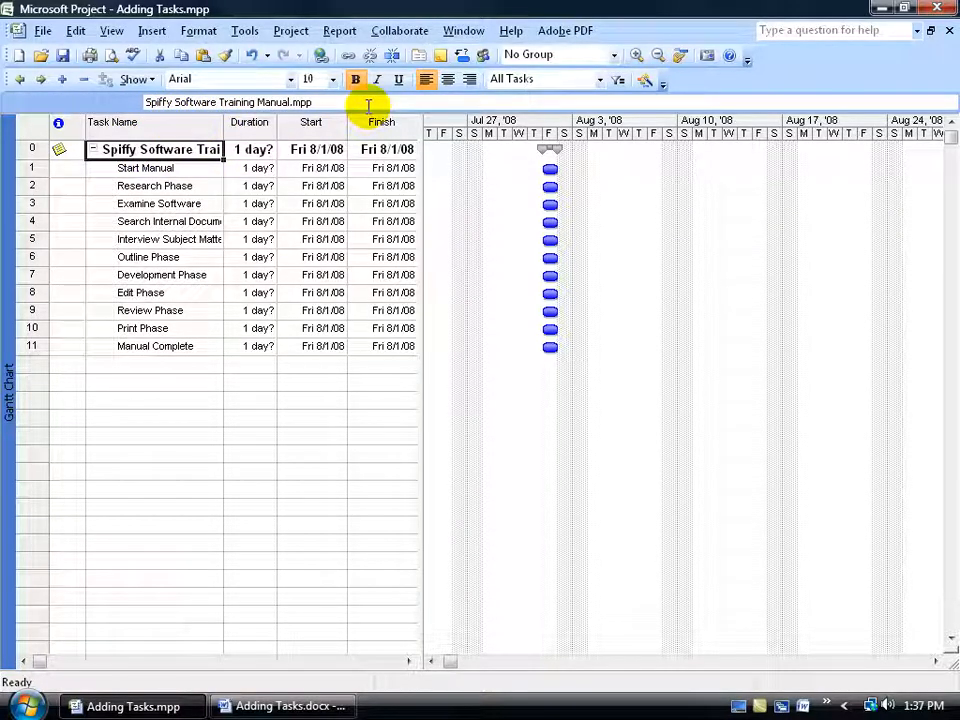
mouse_move(328, 104)
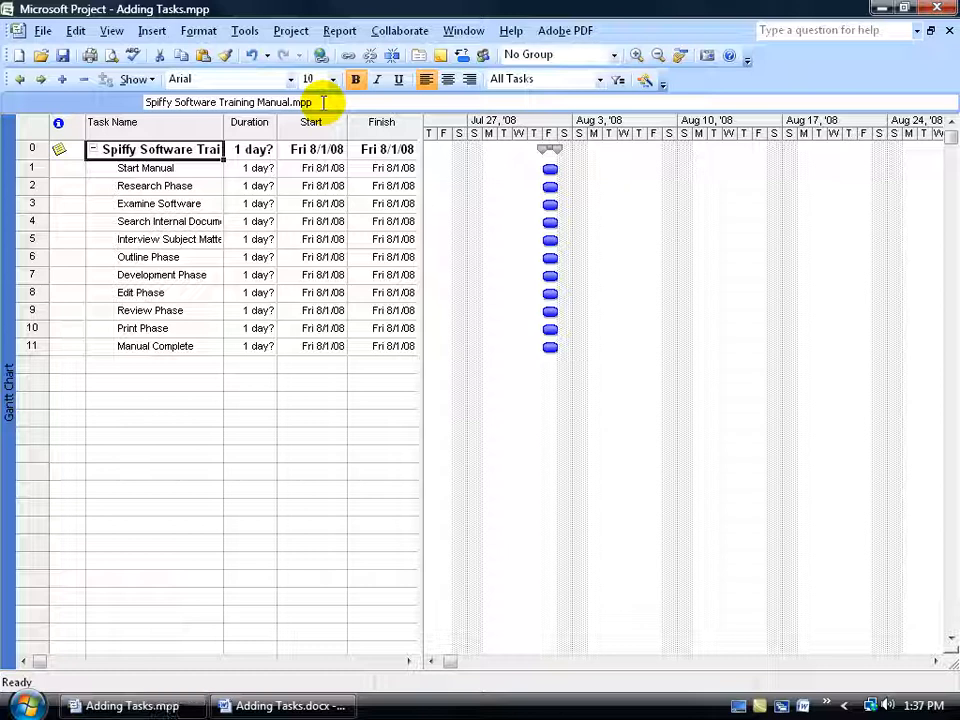
Edit the file properties title and trim the comment to 'any comments,' then confirm
click(230, 102)
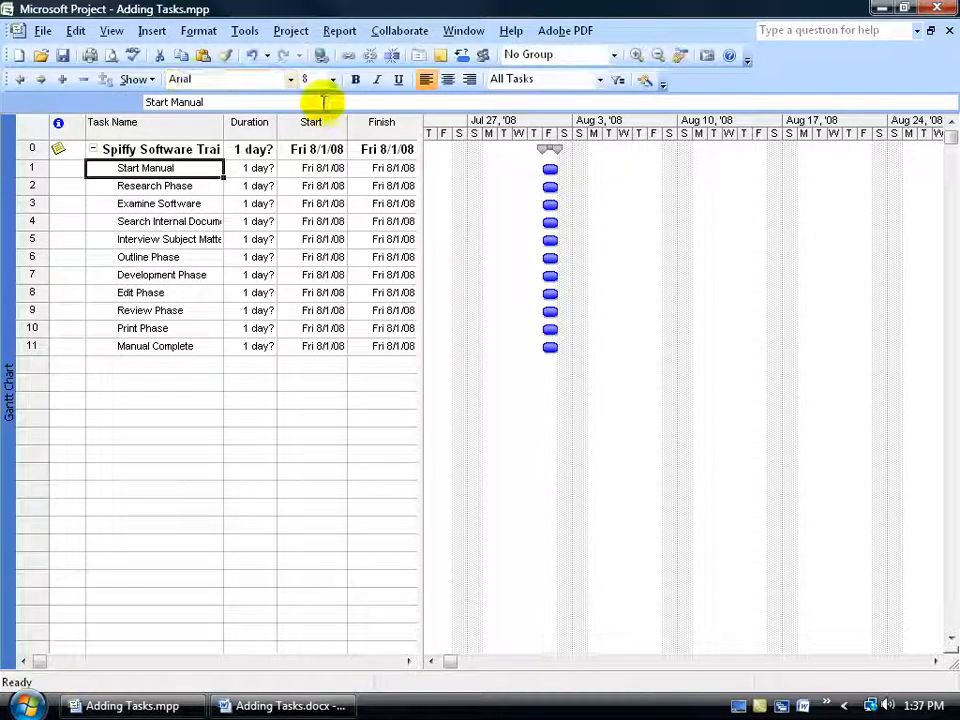
click(43, 30)
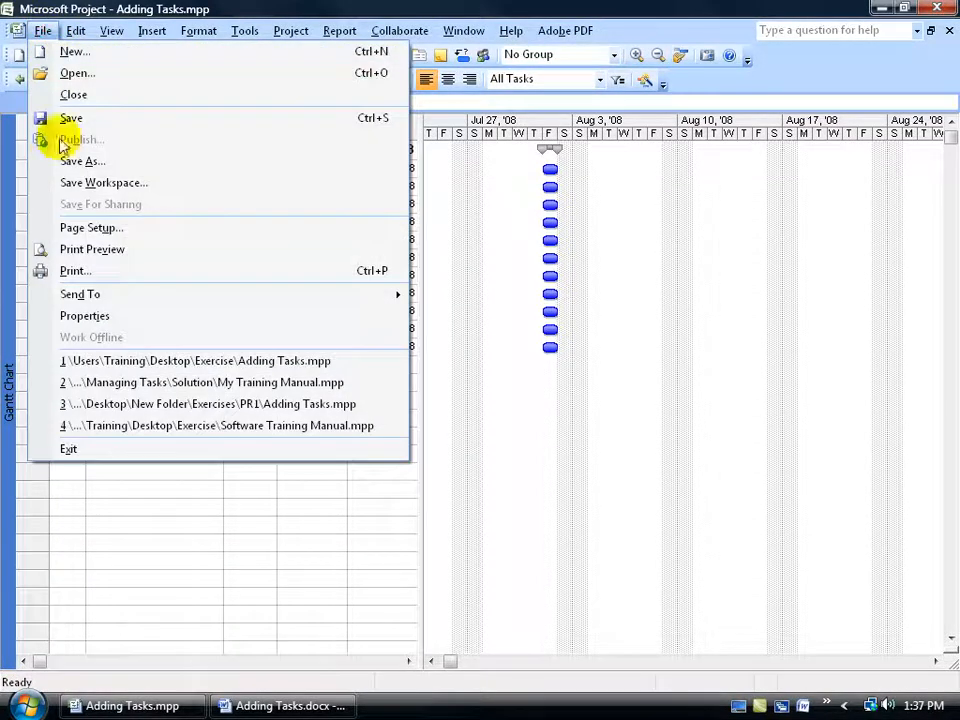
click(84, 315)
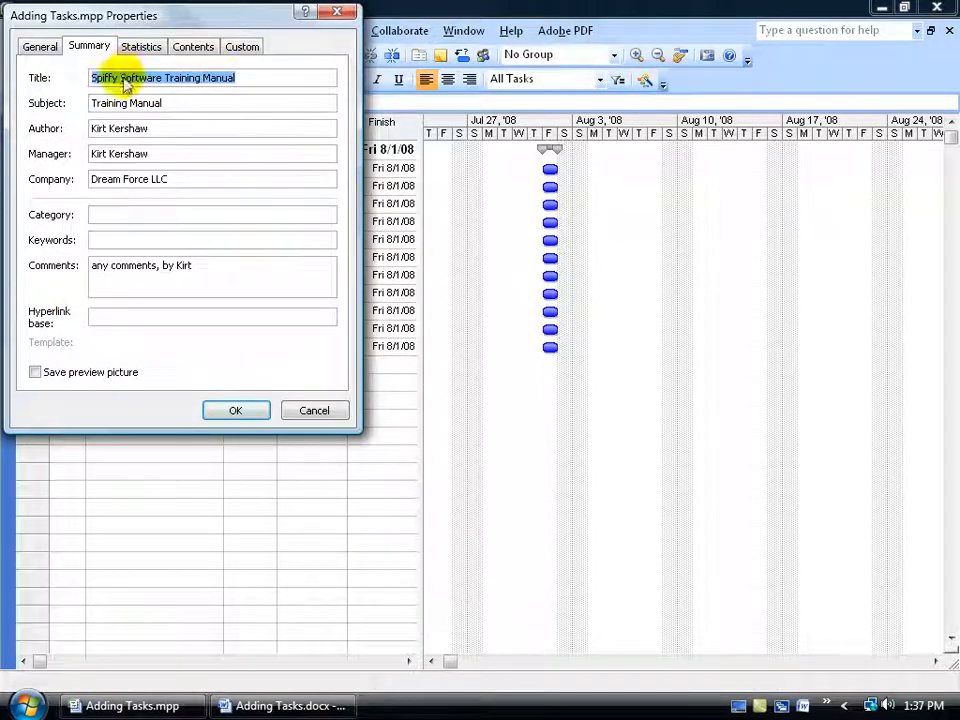
click(245, 77)
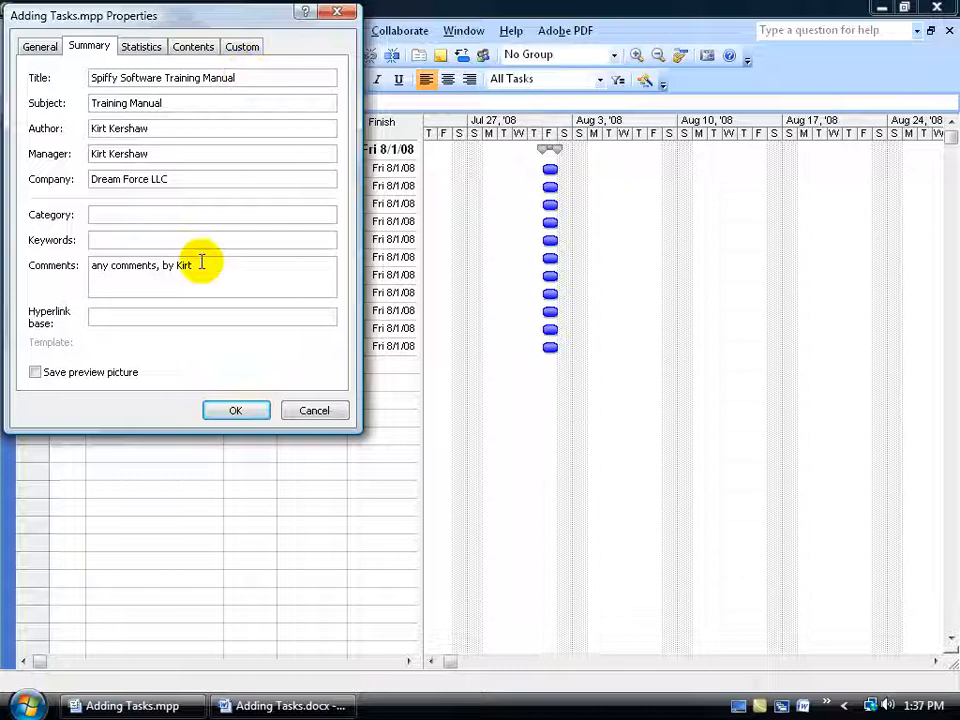
key(BackSpace)
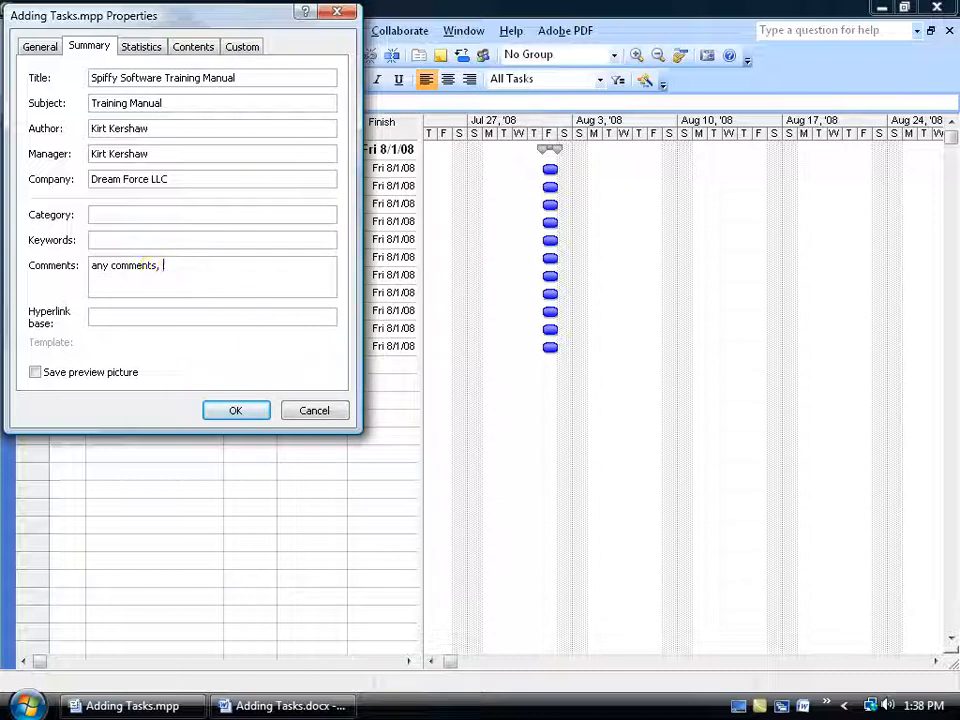
click(235, 410)
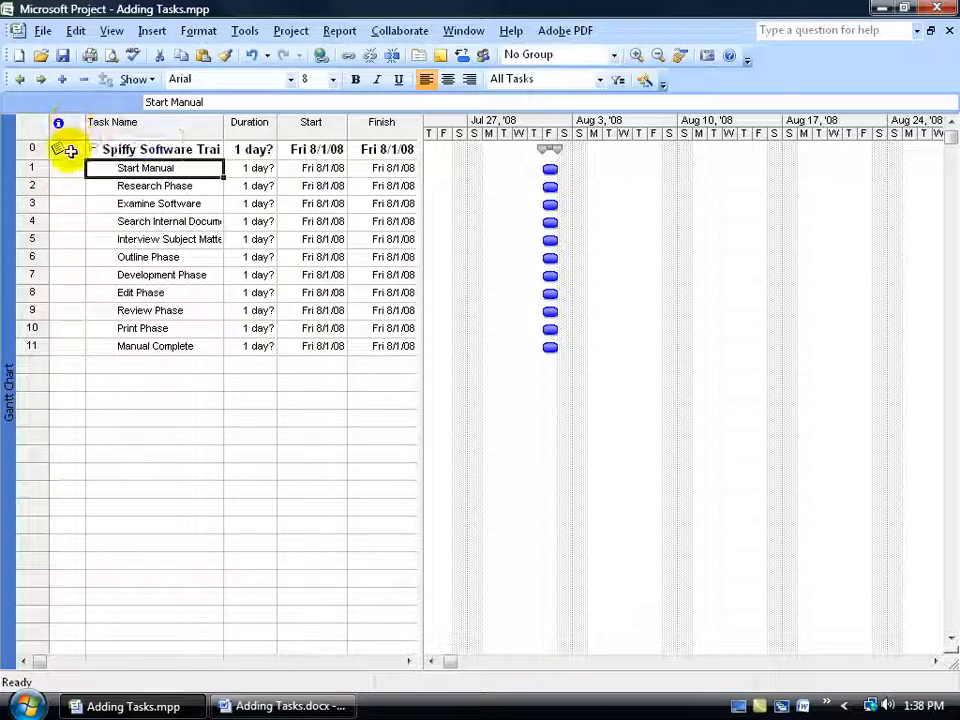
mouse_move(67, 150)
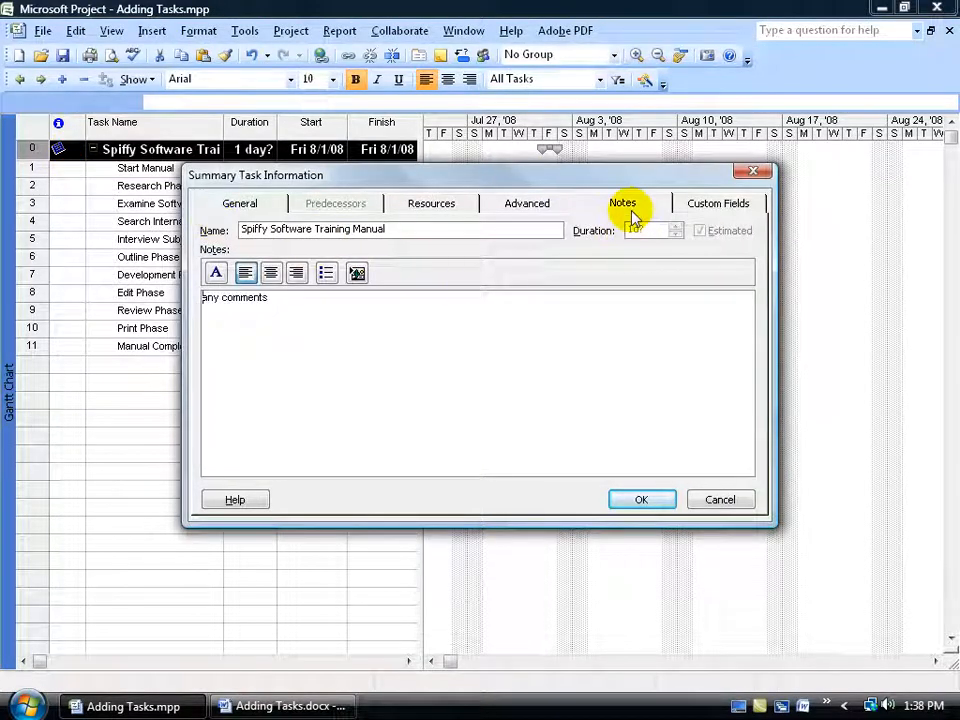
Add ', kirt' to the summary task note so it reads 'any comments, kirt' and confirm
text(, kirt)
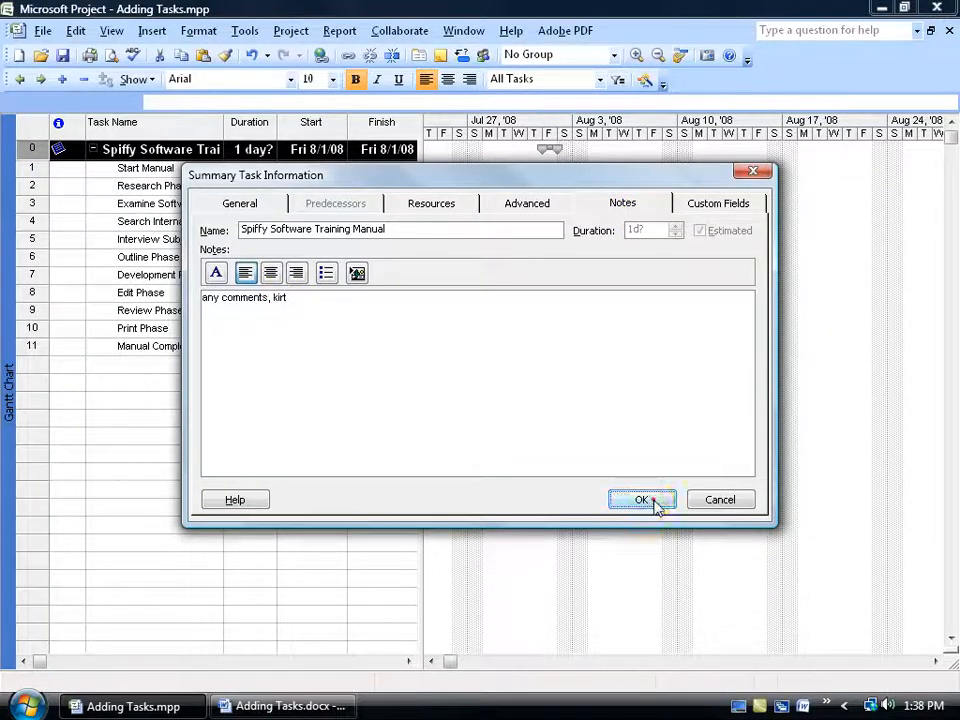
click(642, 499)
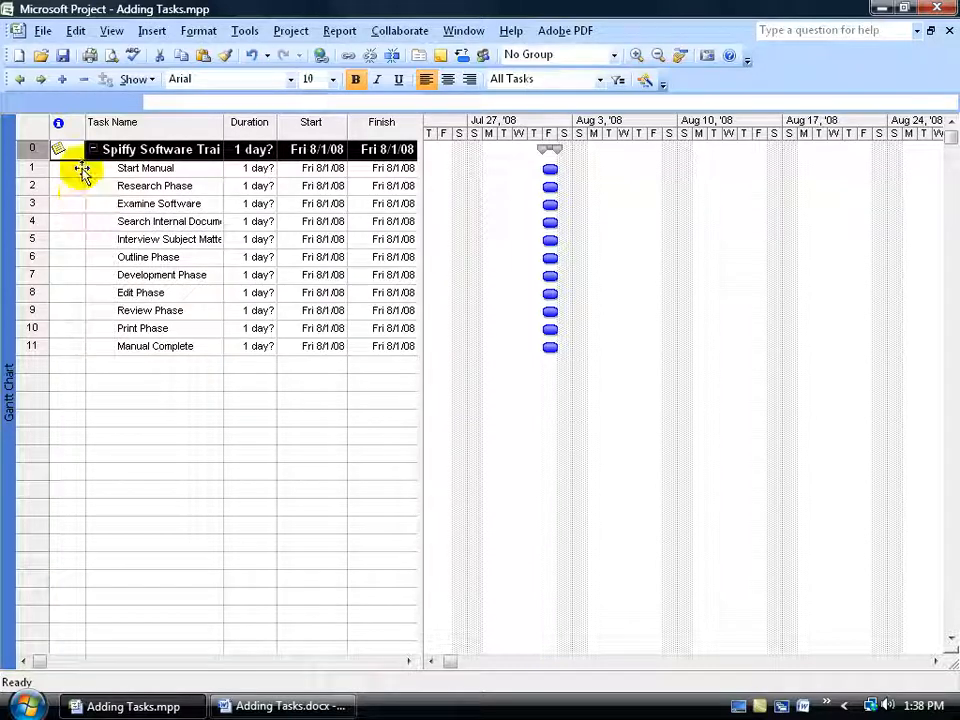
click(155, 363)
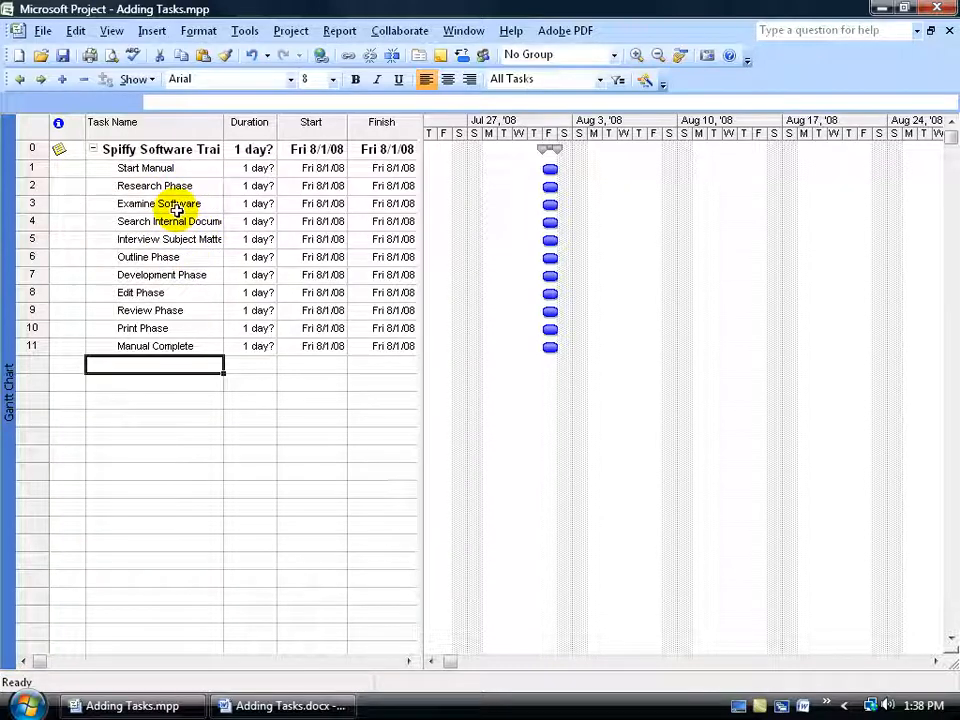
click(154, 185)
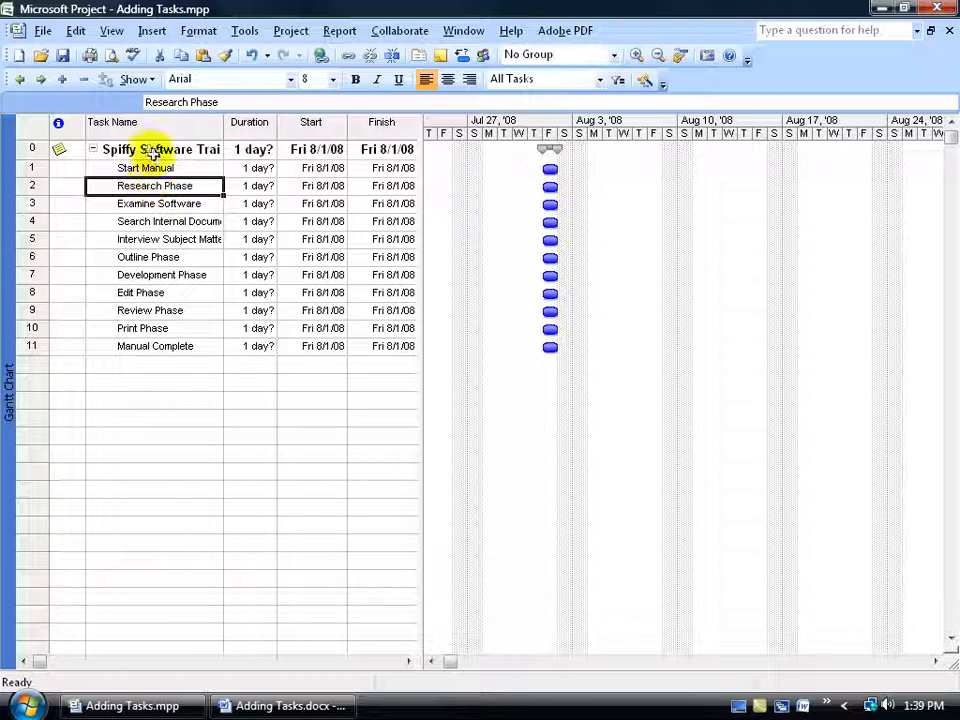
click(154, 186)
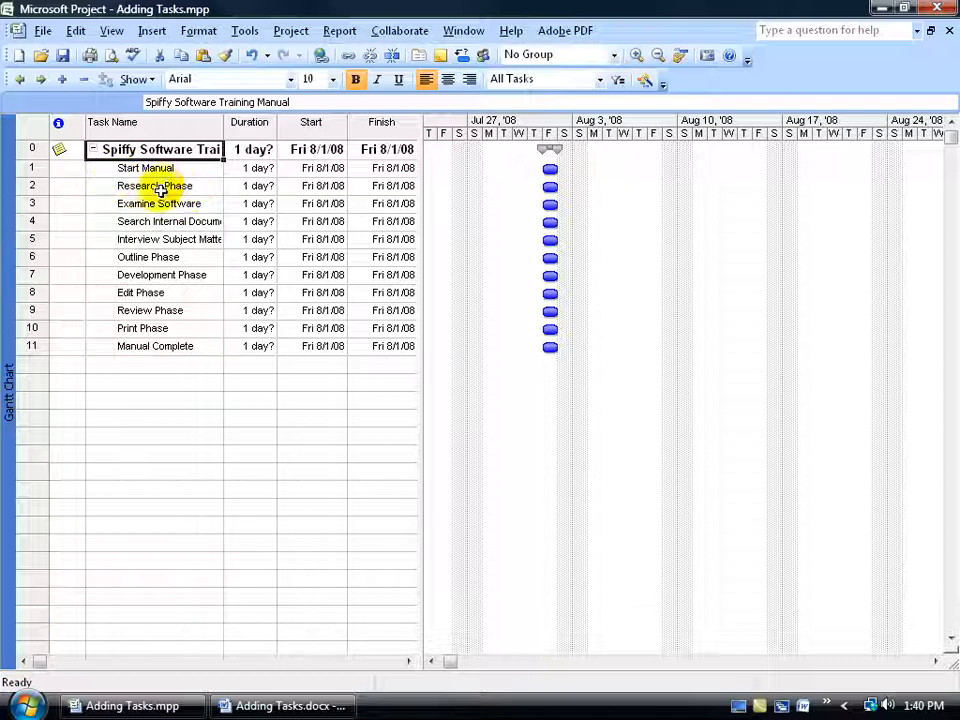
click(256, 149)
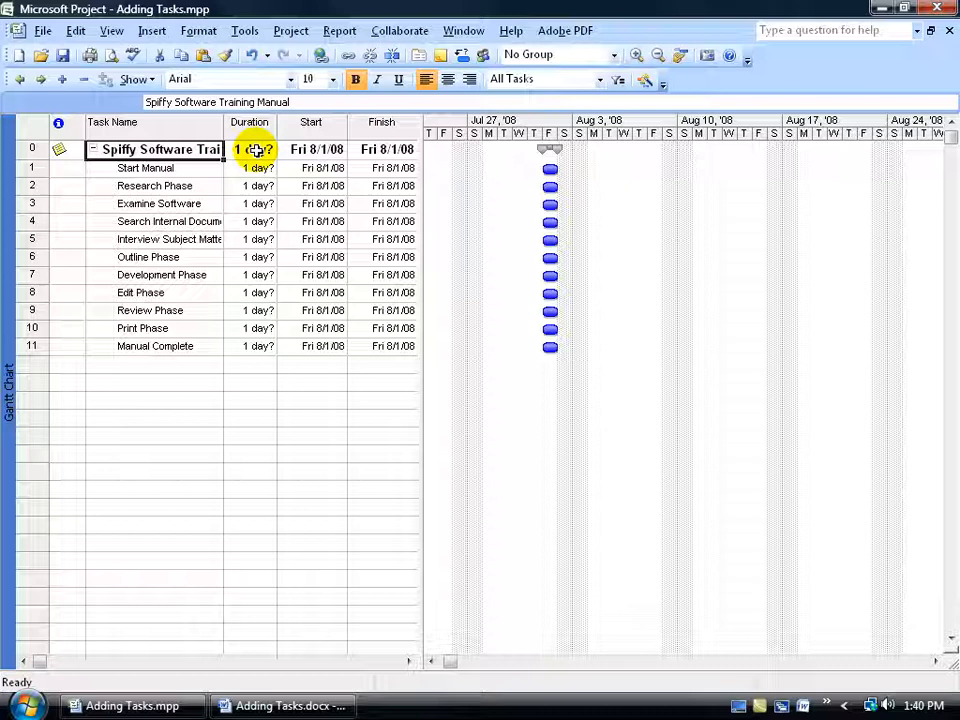
click(257, 168)
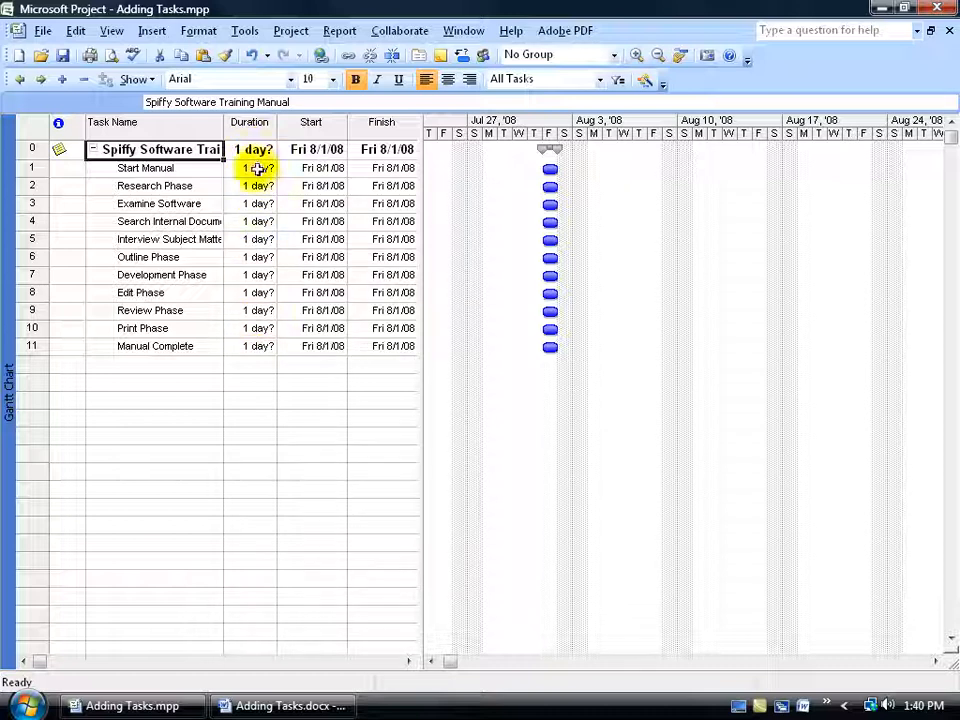
click(257, 212)
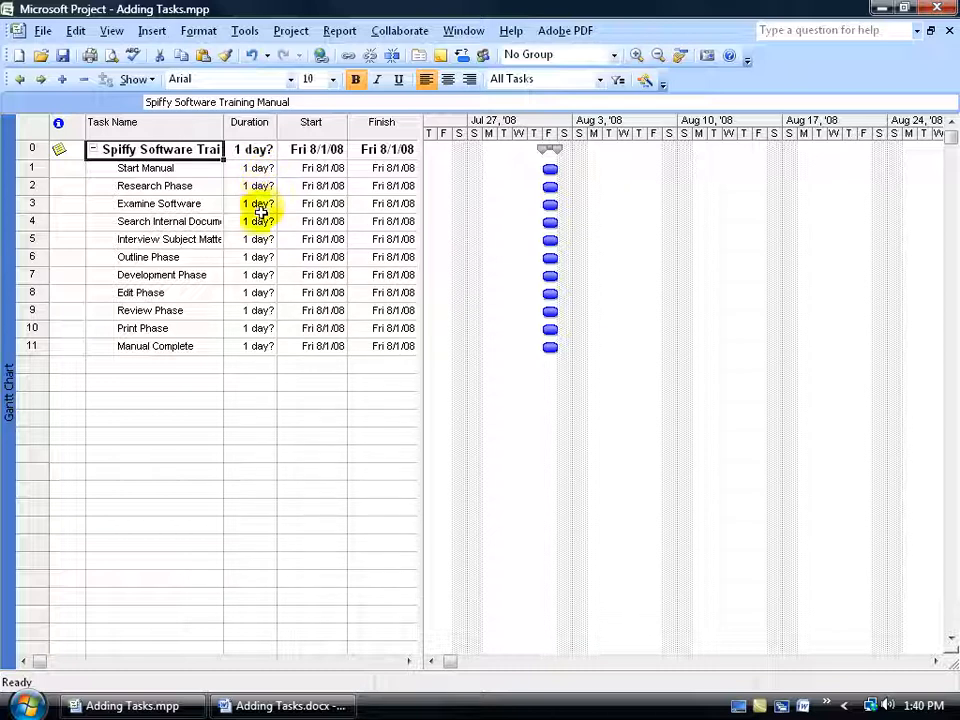
click(258, 310)
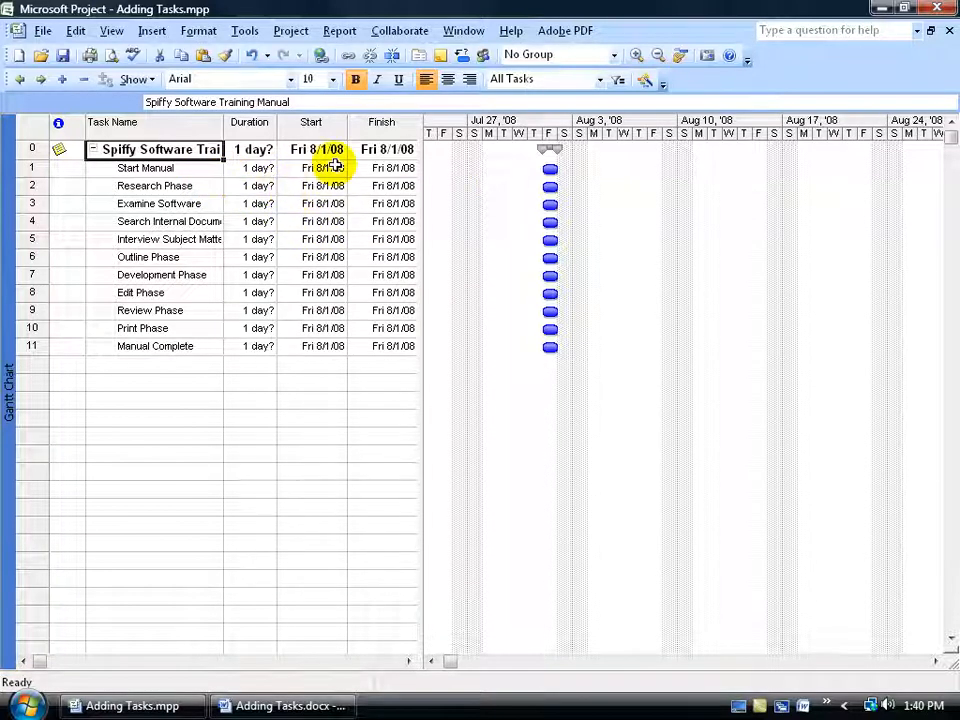
click(387, 149)
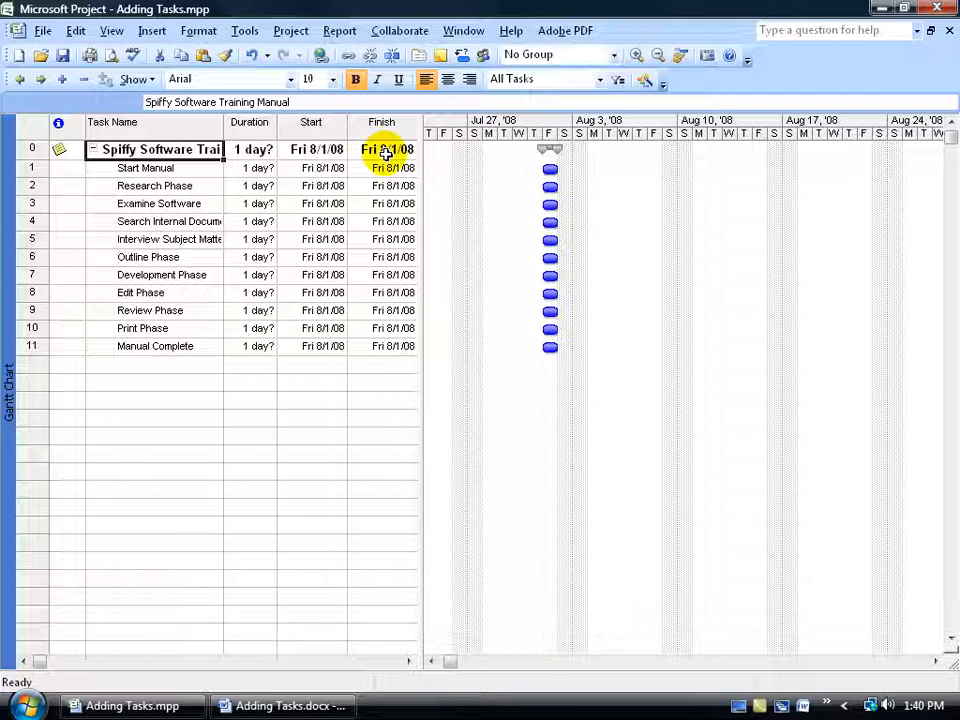
click(393, 221)
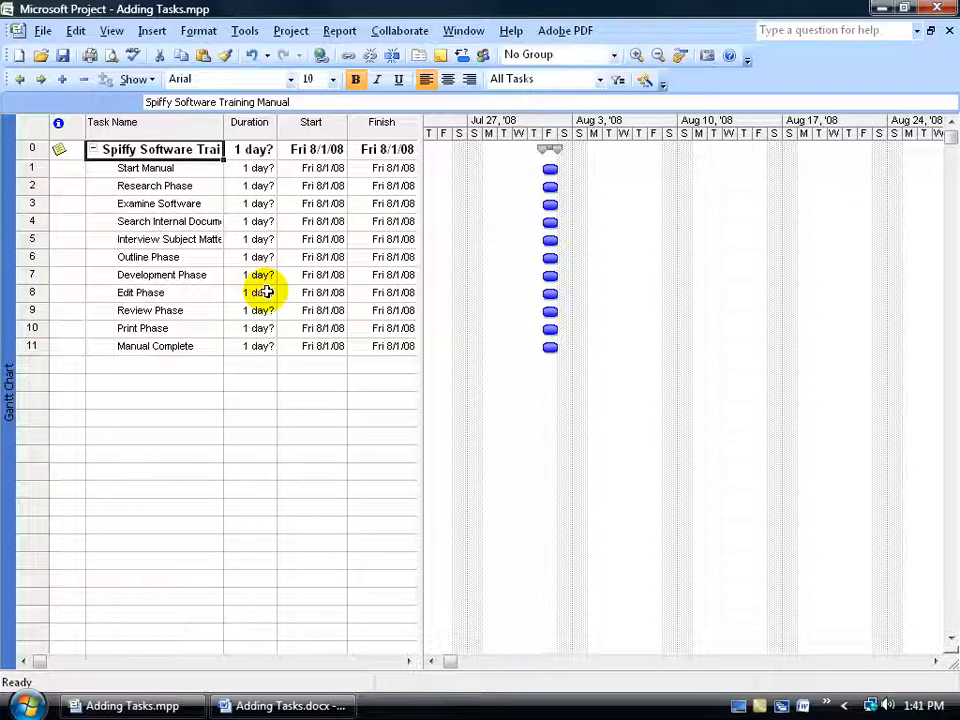
mouse_move(505, 185)
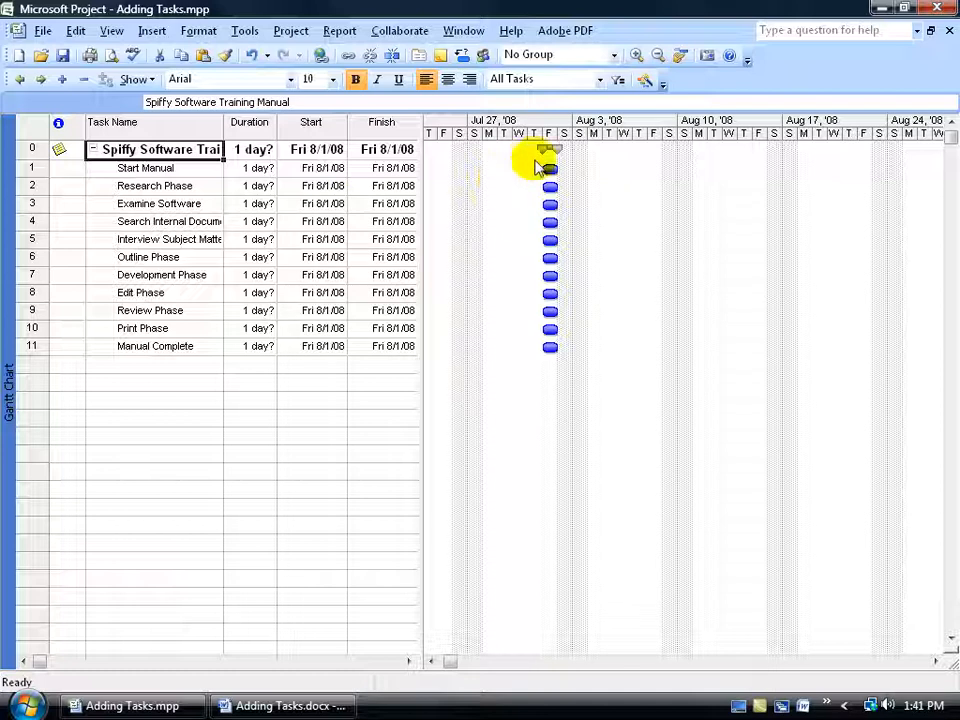
mouse_move(543, 152)
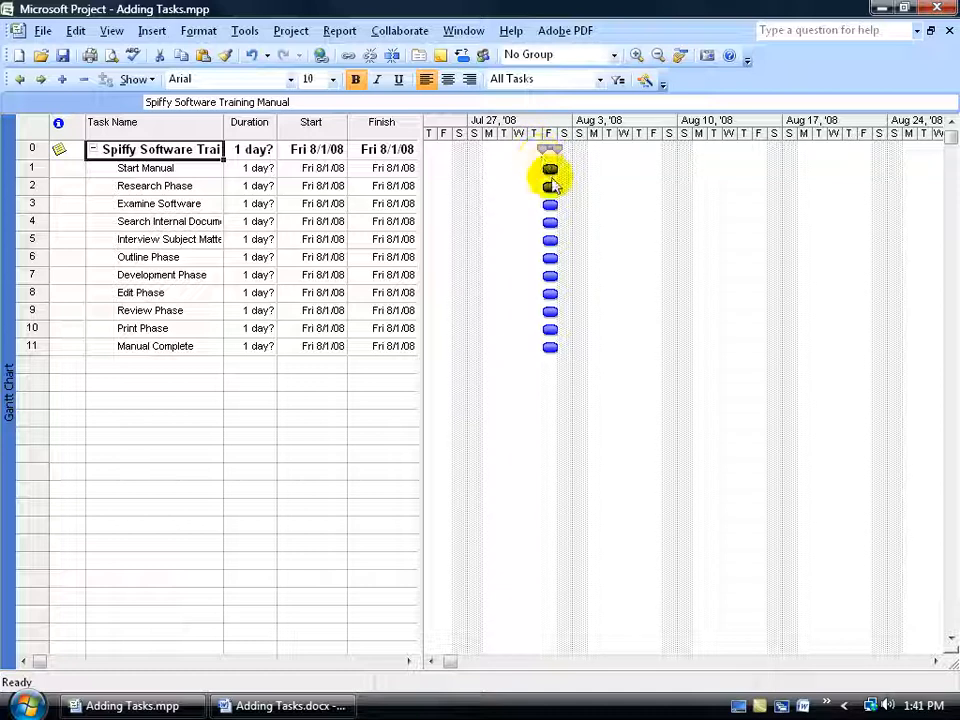
mouse_move(585, 210)
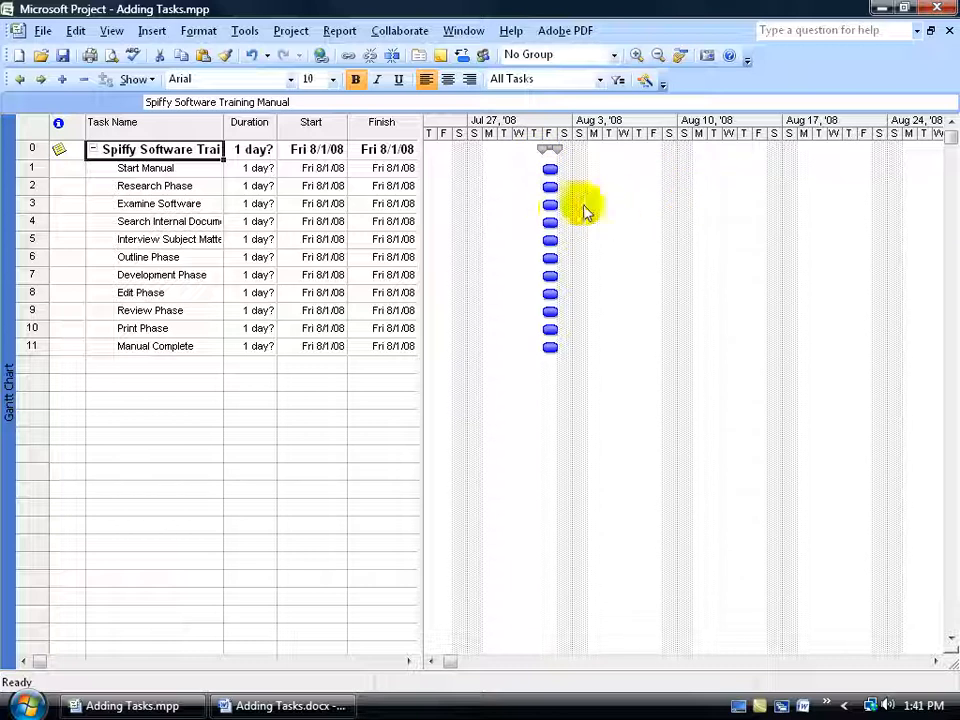
mouse_move(618, 183)
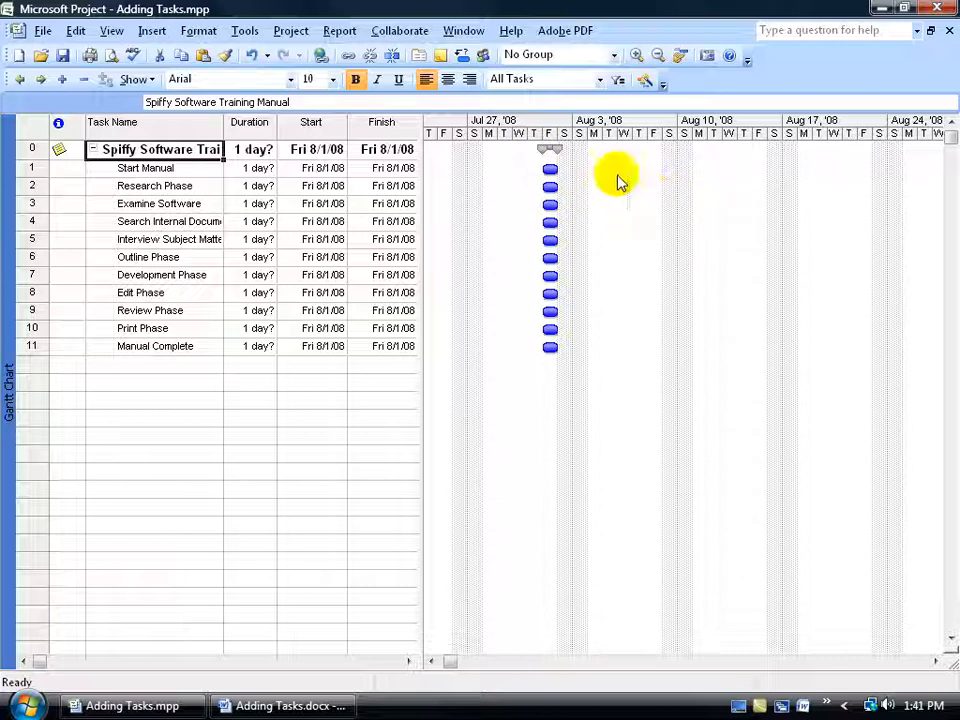
mouse_move(930, 168)
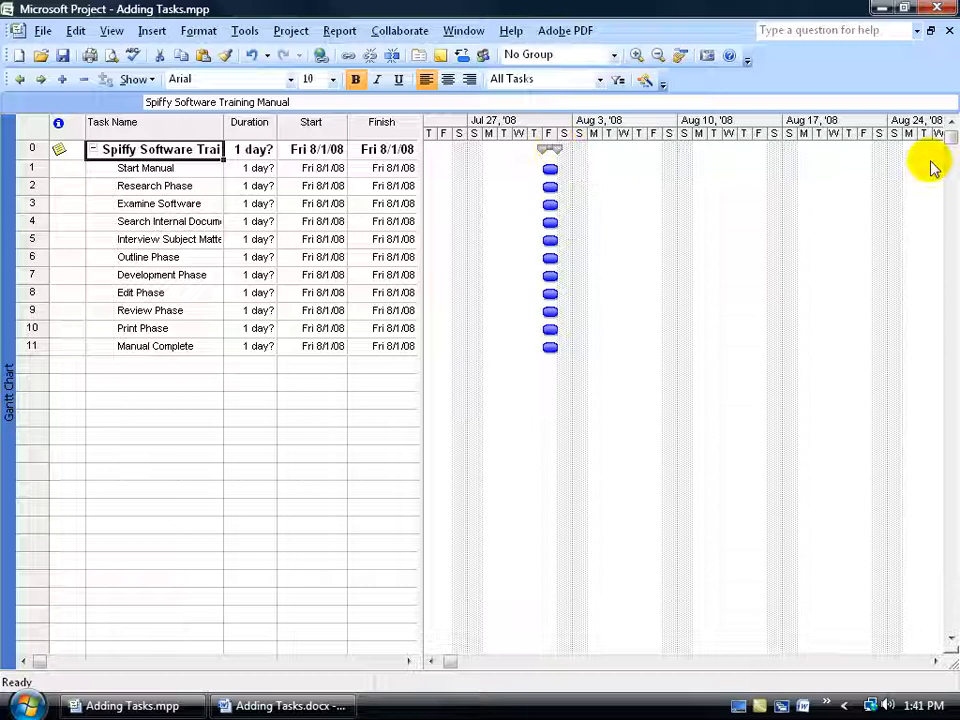
mouse_move(680, 175)
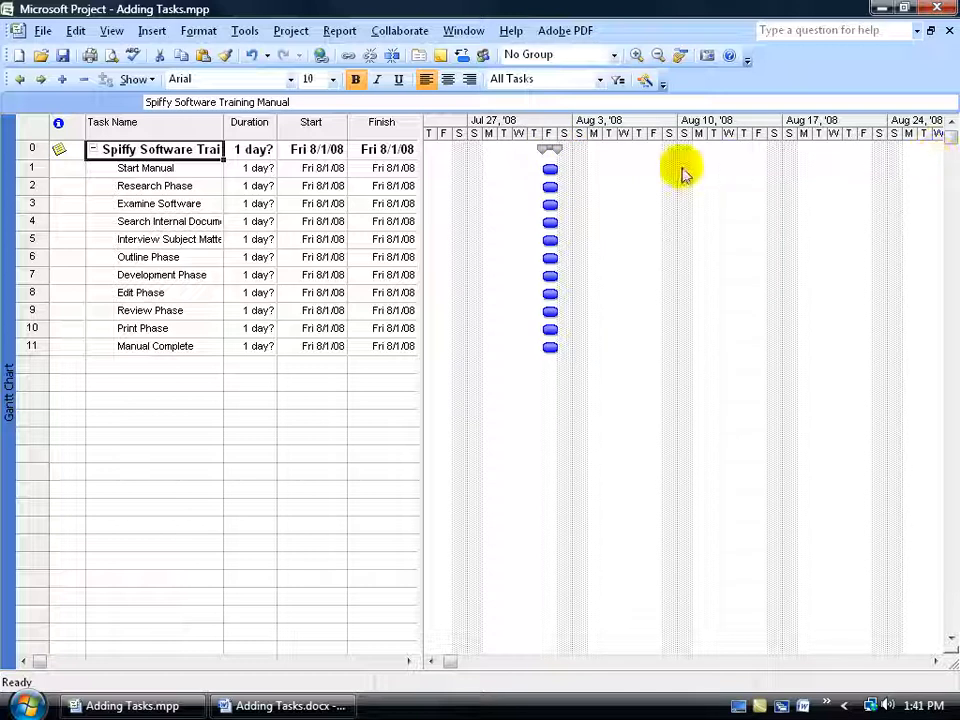
mouse_move(728, 165)
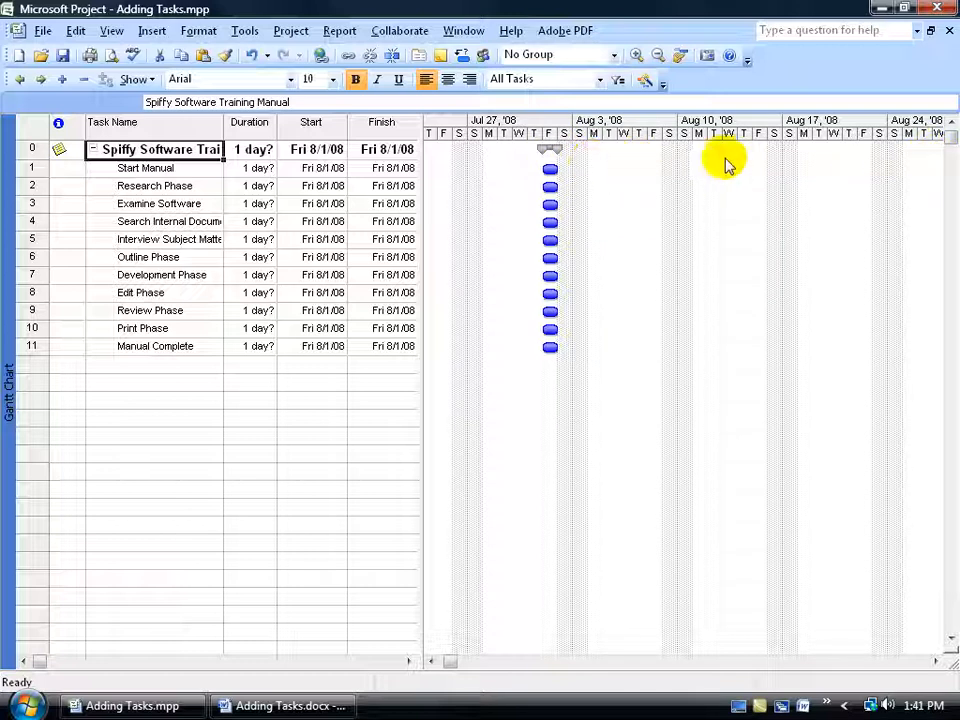
mouse_move(667, 305)
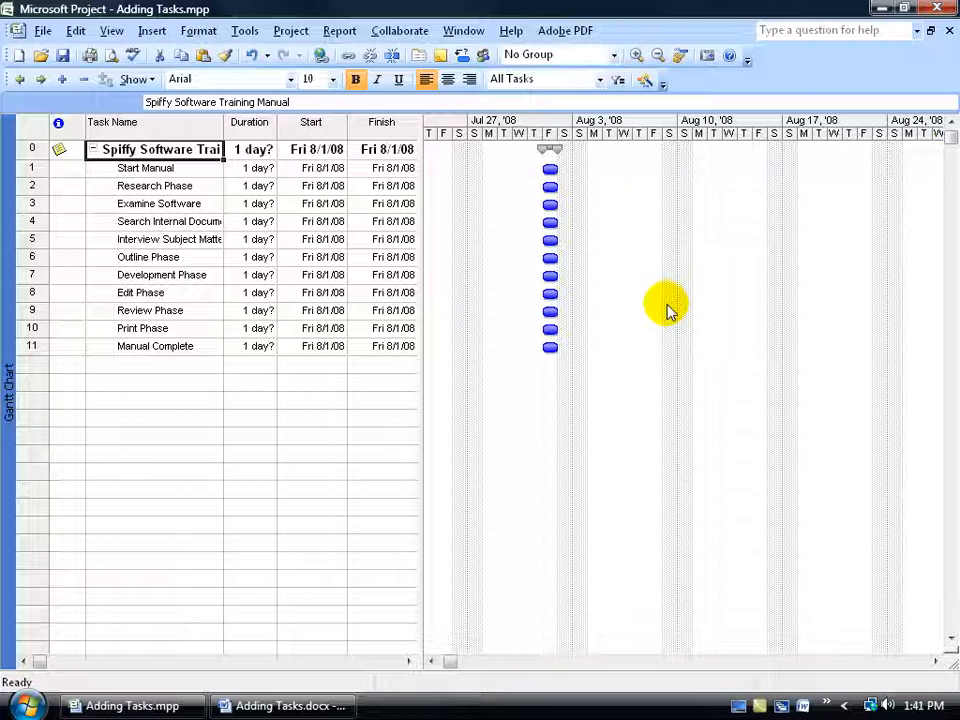
mouse_move(920, 217)
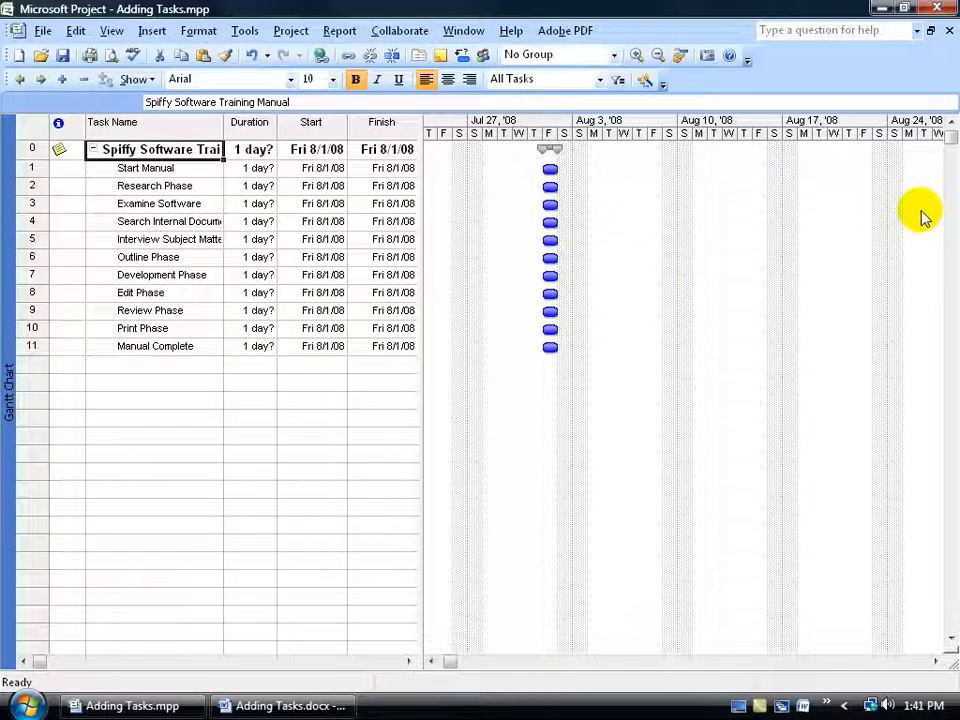